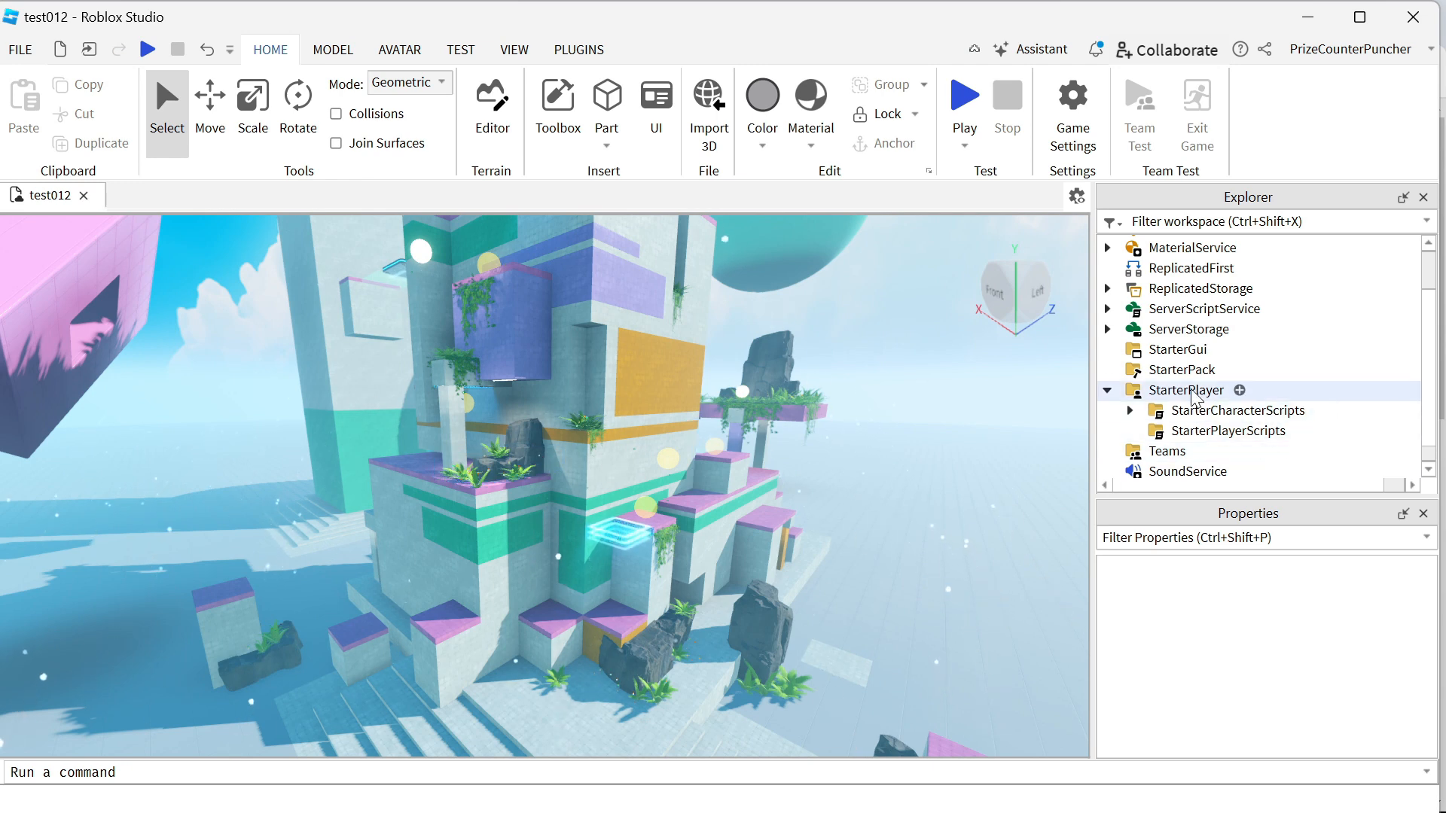
left_click(1227, 431)
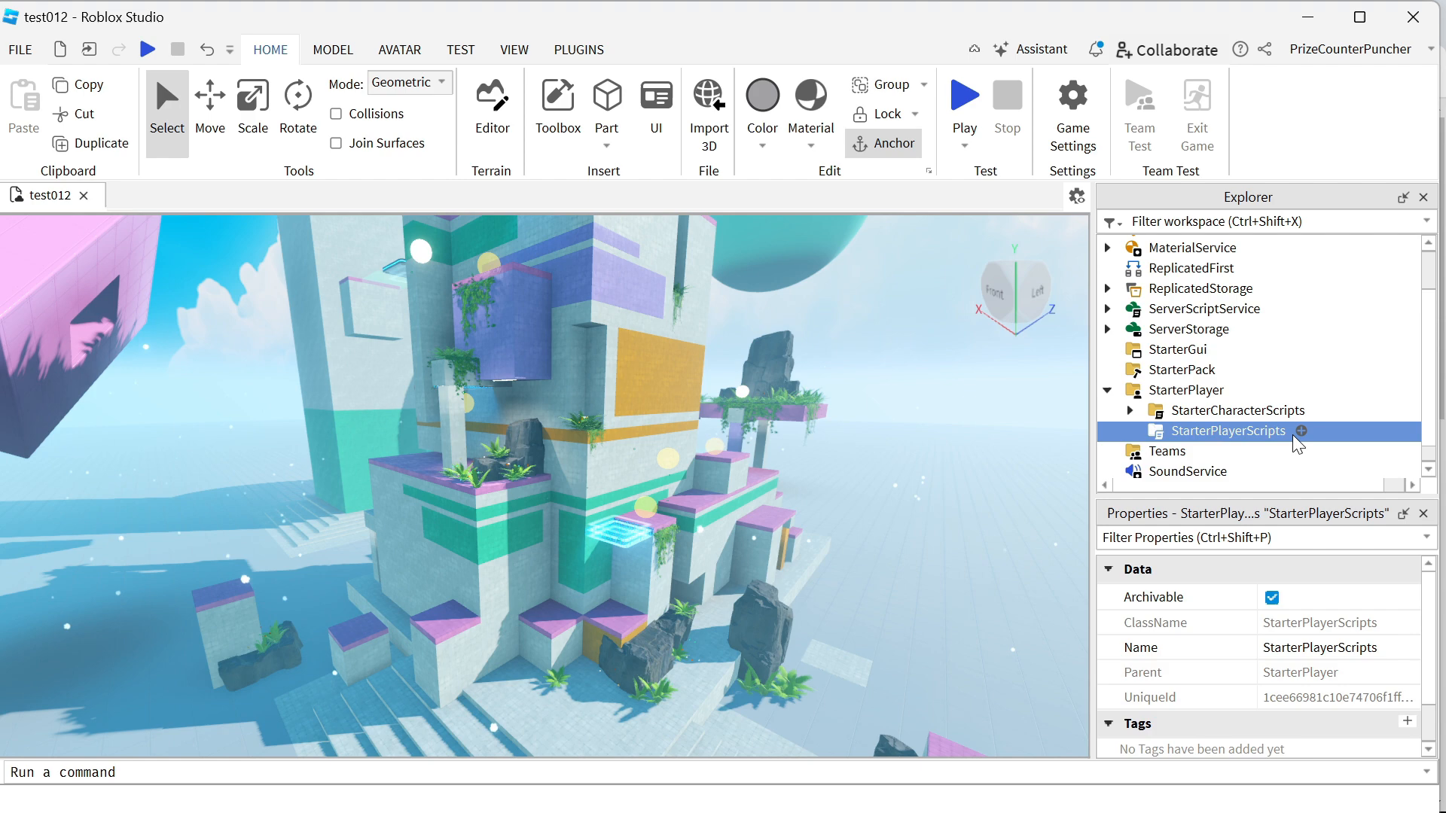
left_click(1298, 431)
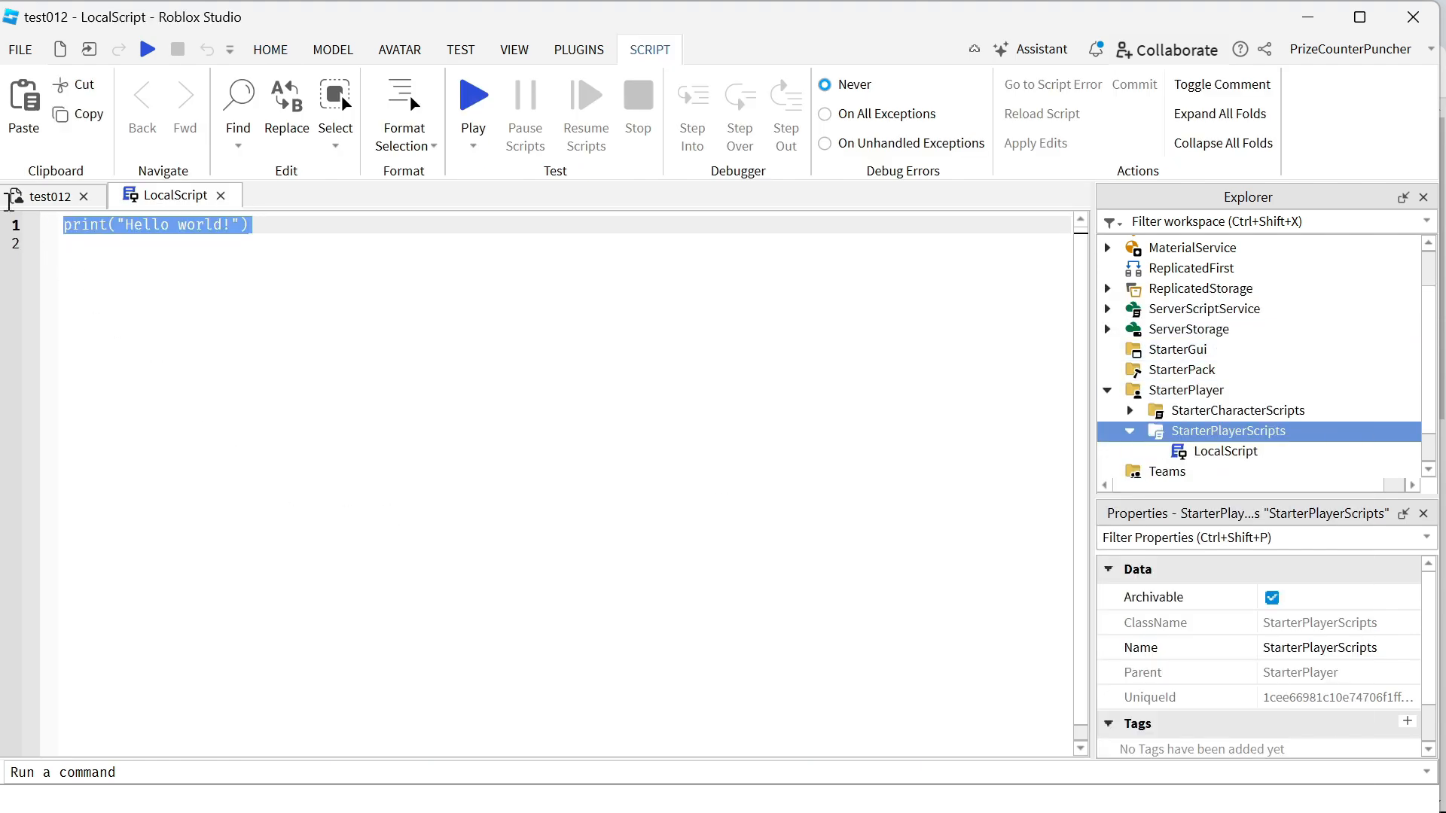
type("local avatarEditorService = game:GetService(\"AvatarEditorService\")")
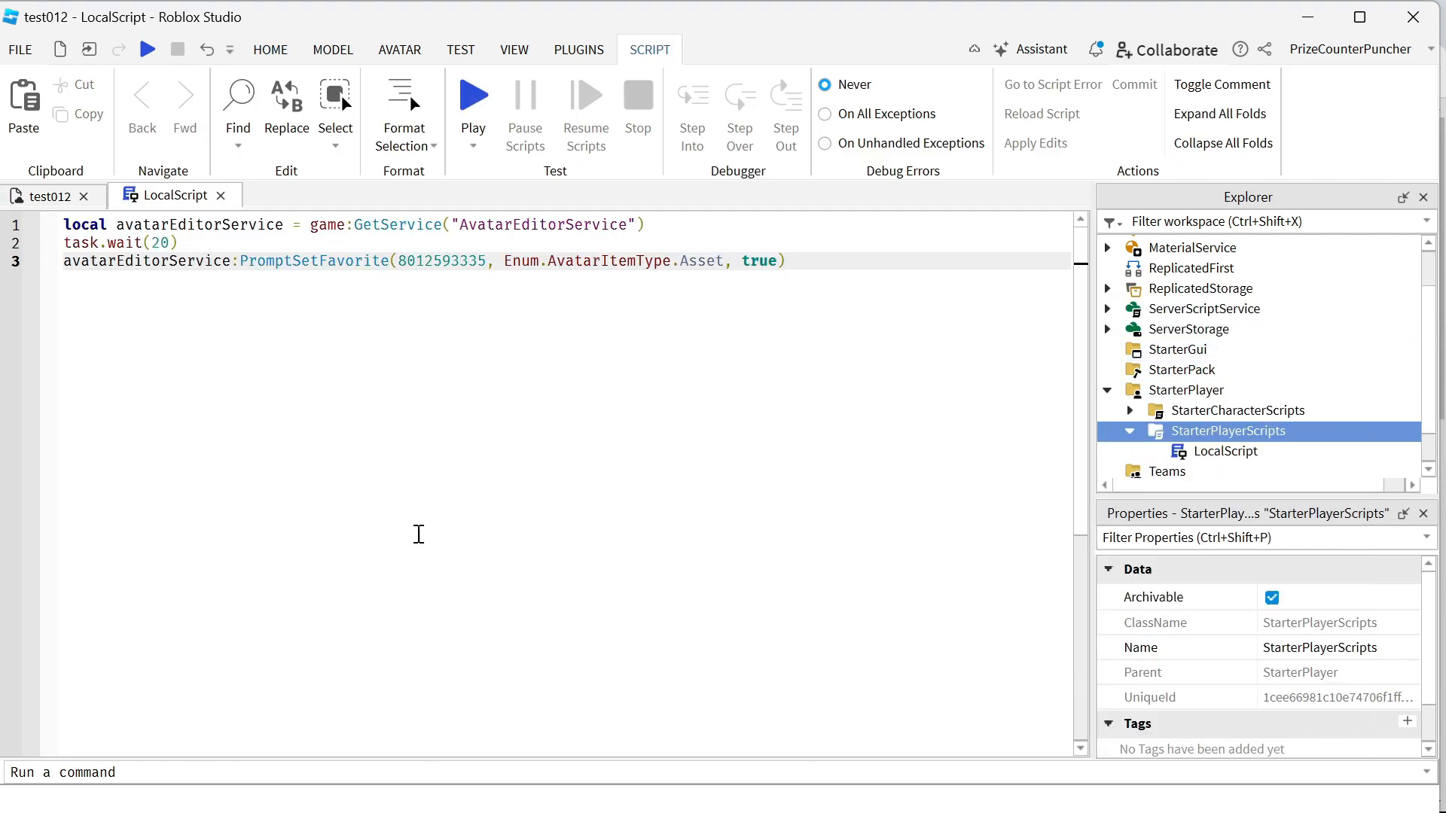
double_click(313, 261)
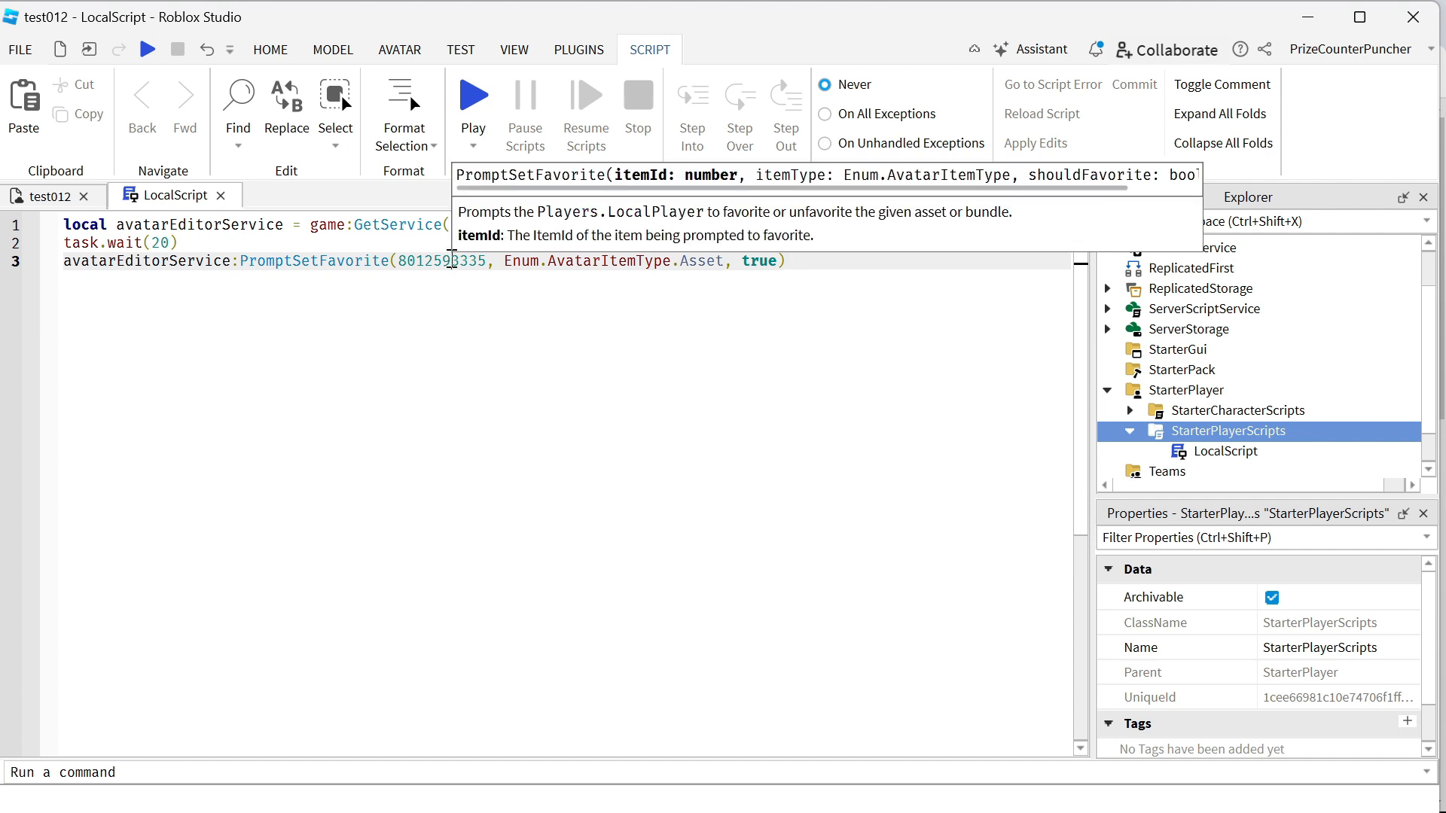
left_click(514, 49)
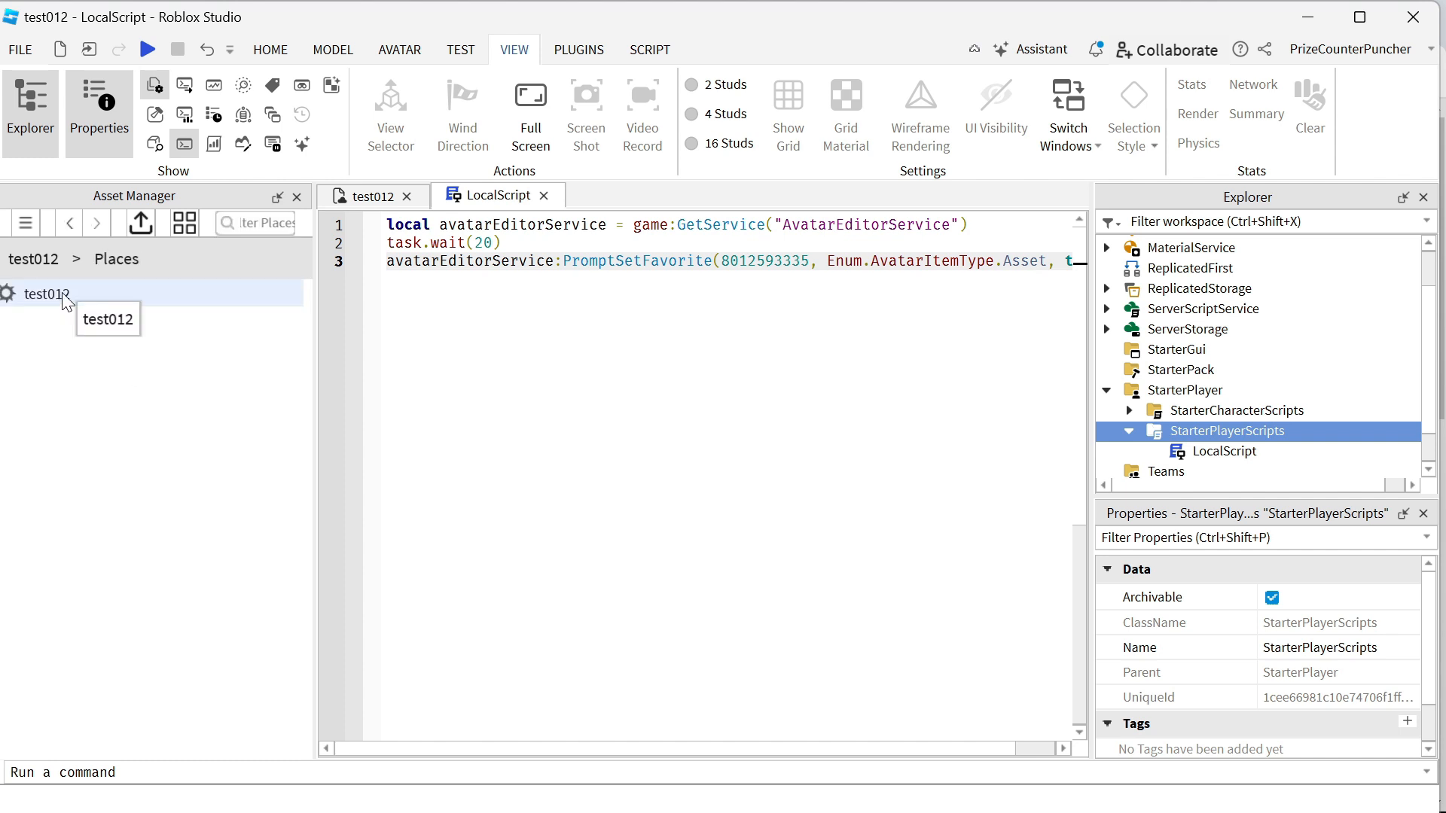
right_click(45, 293)
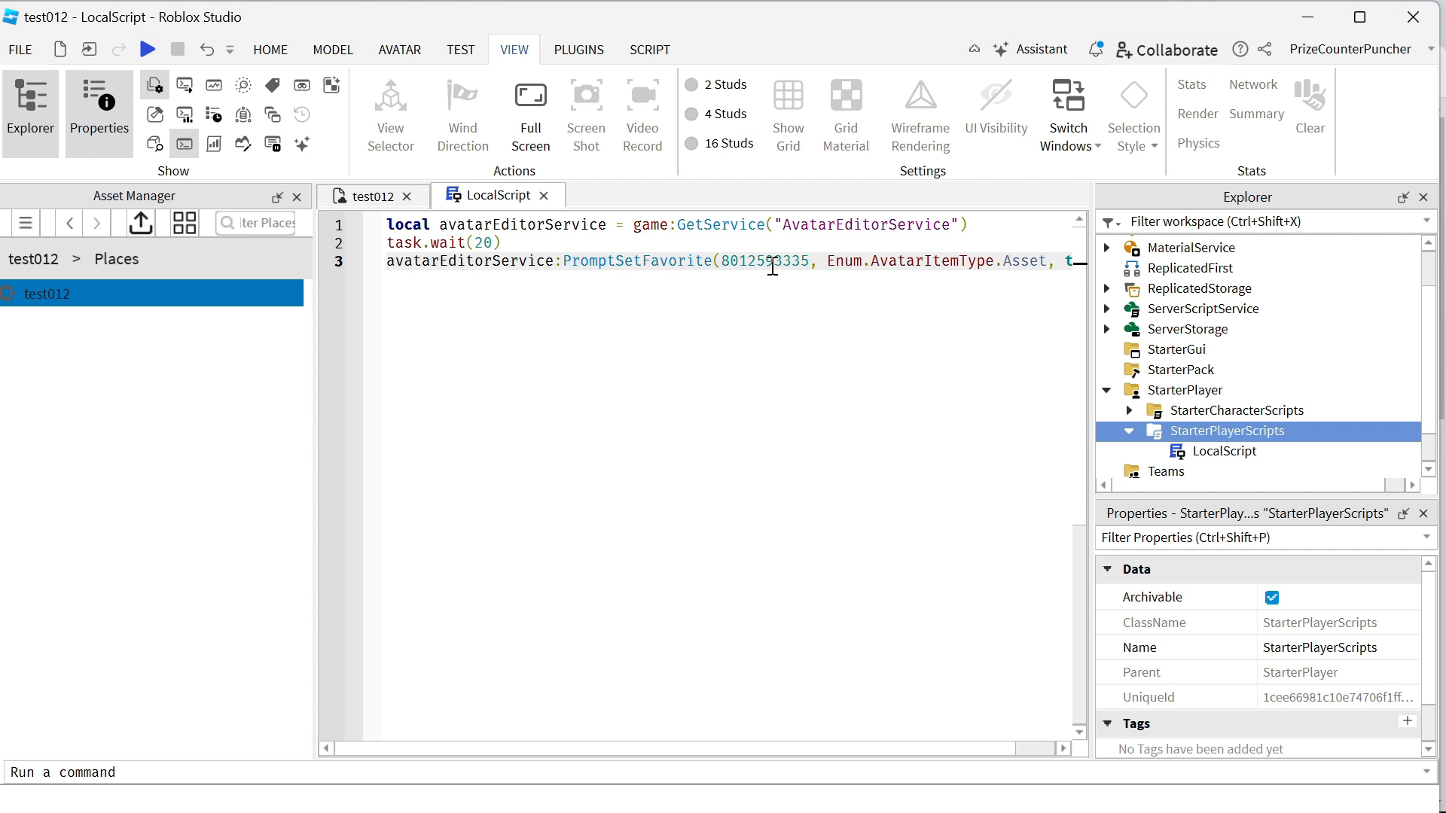
type("8218463518")
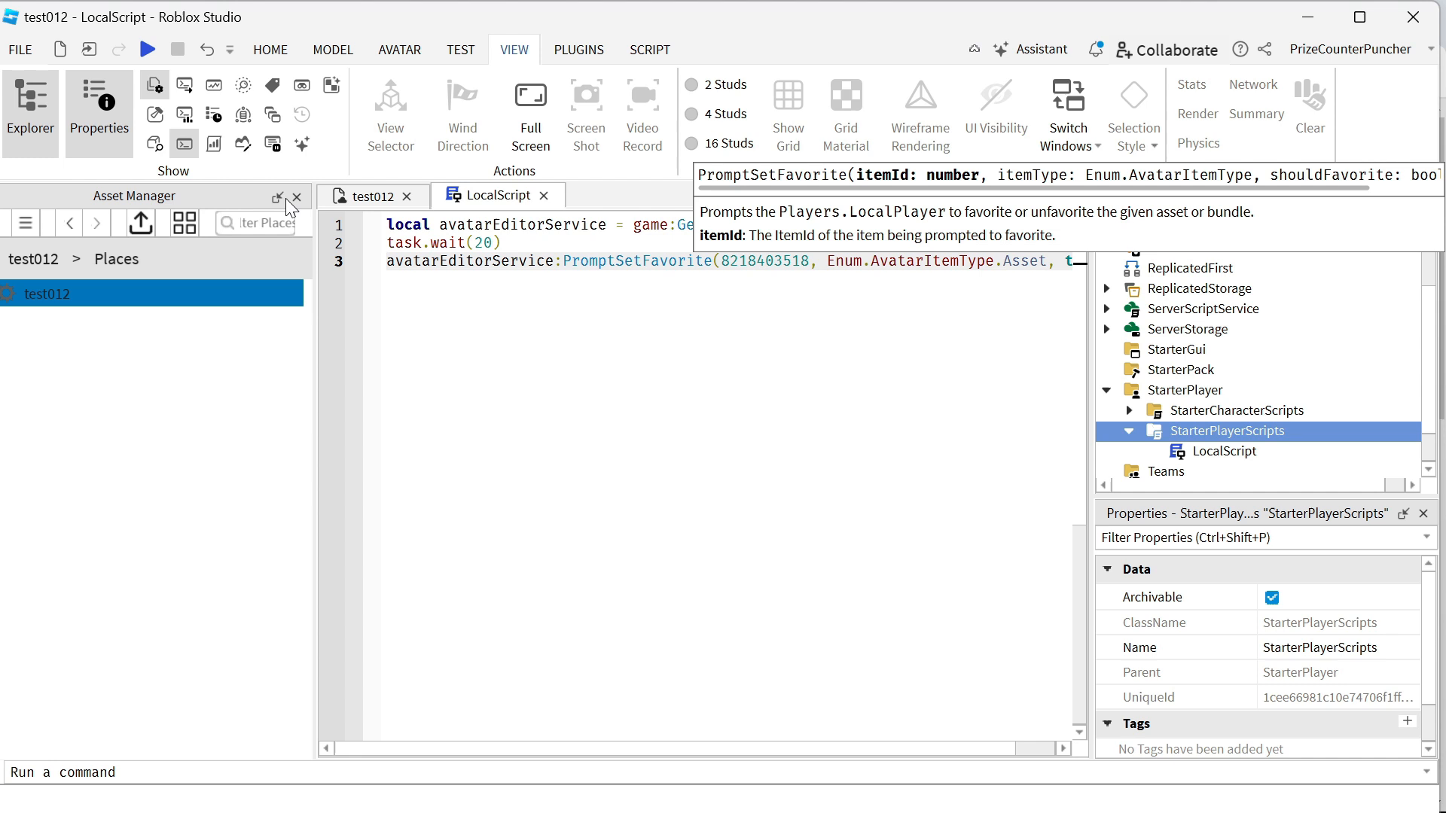
left_click(296, 197)
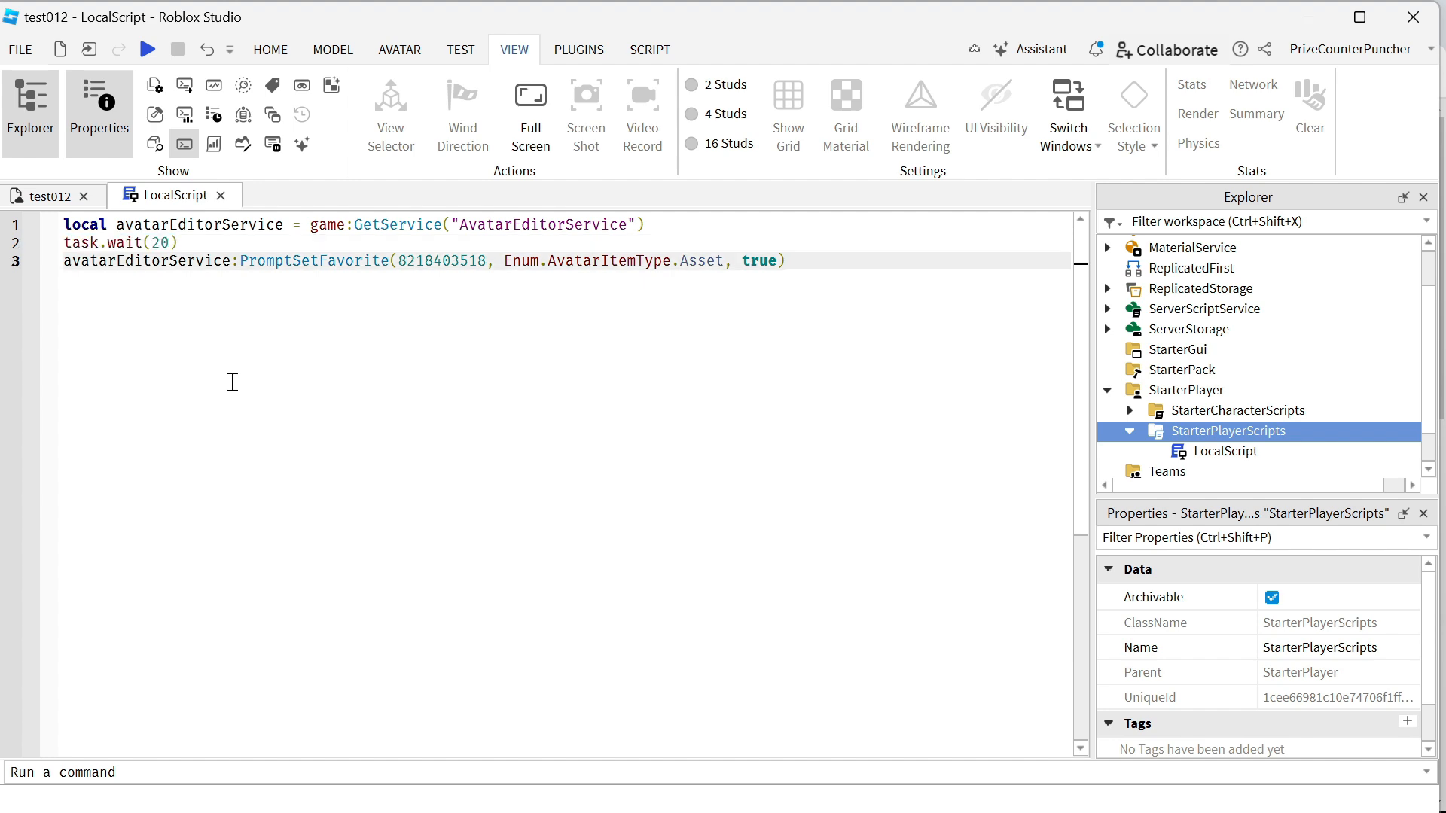
Step: Switch to the browser tab showing the unfavorited test012 page on roblox.com
left_click(20, 49)
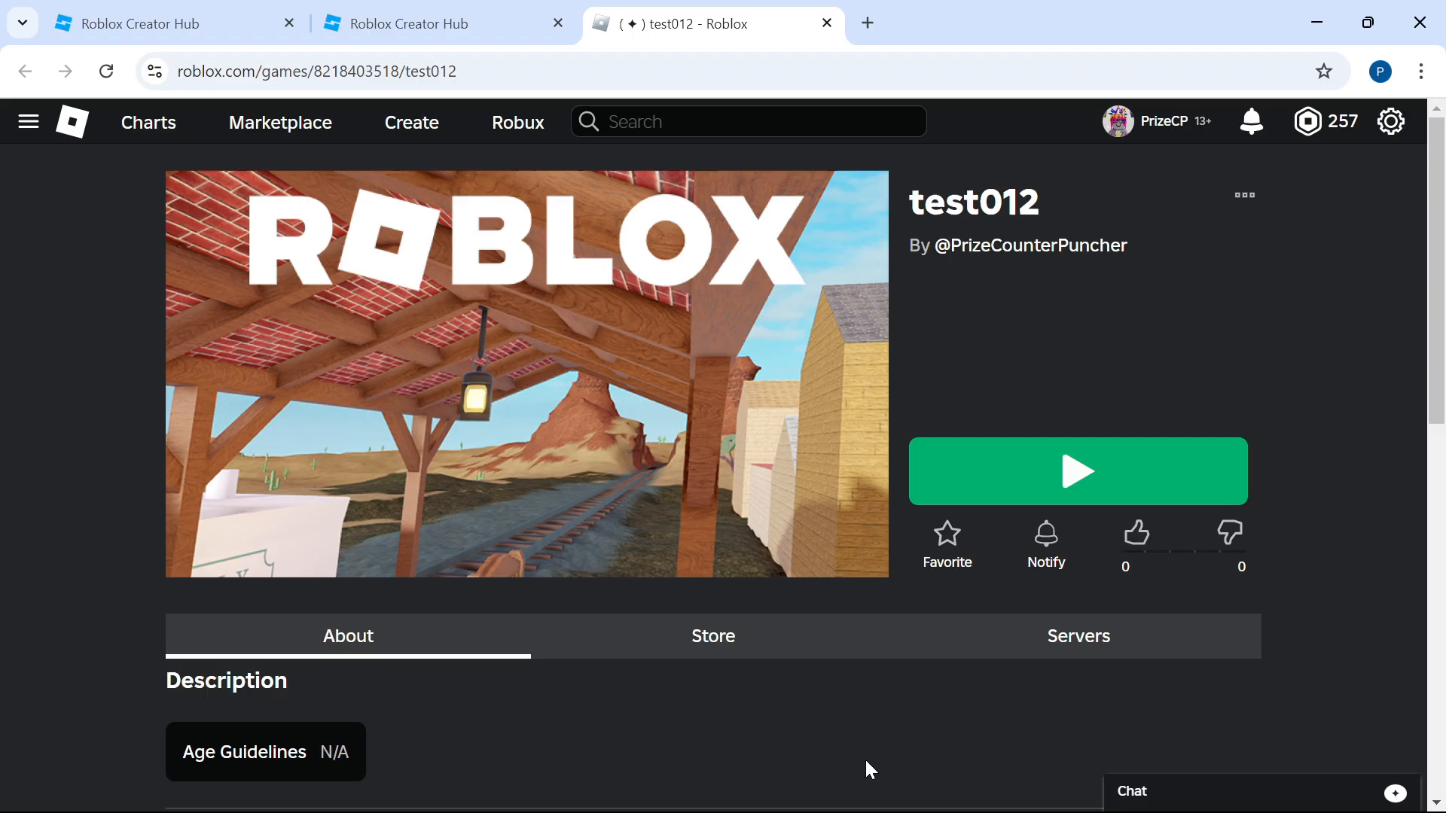
mouse_move(940, 707)
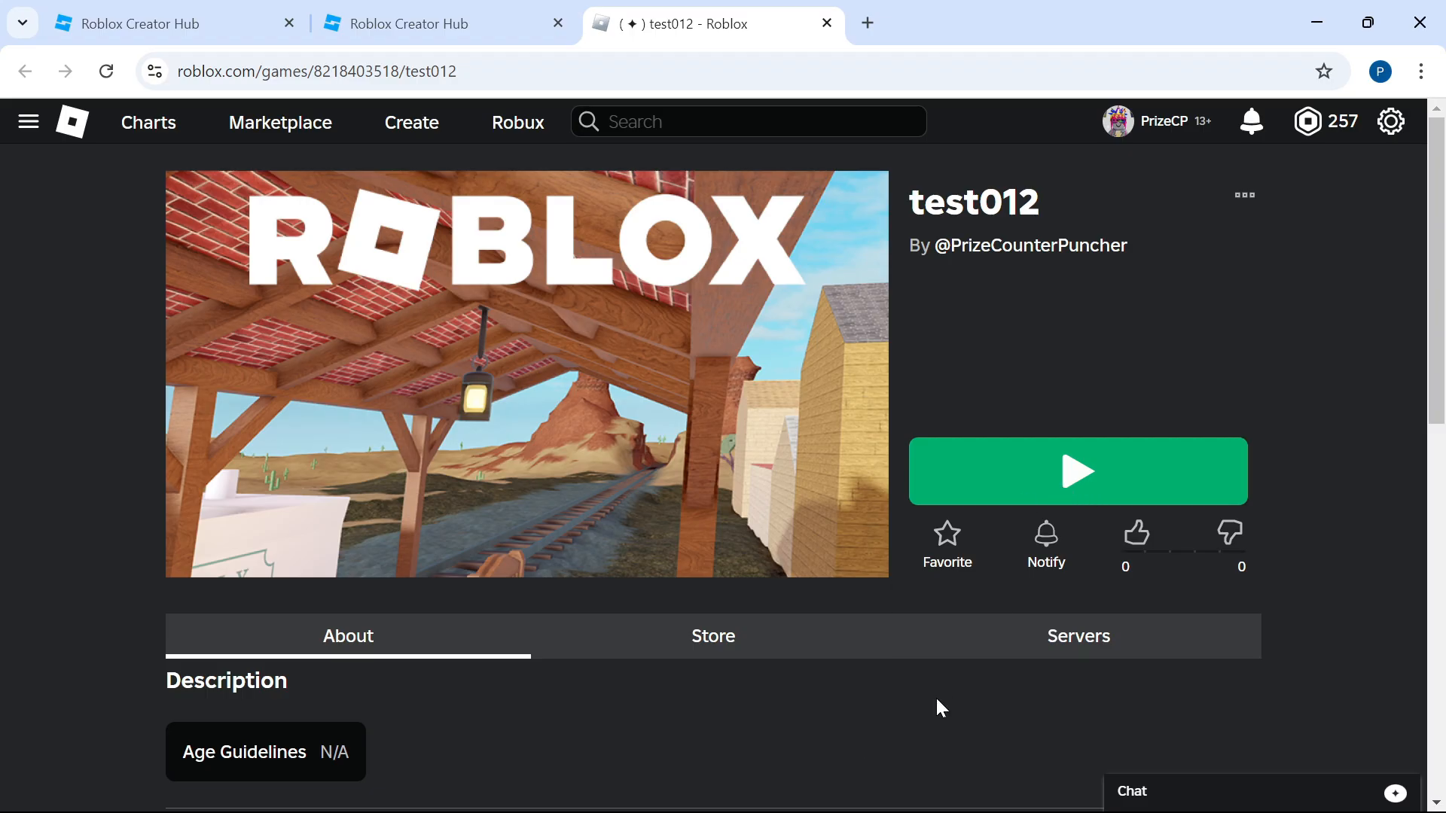
mouse_move(995, 740)
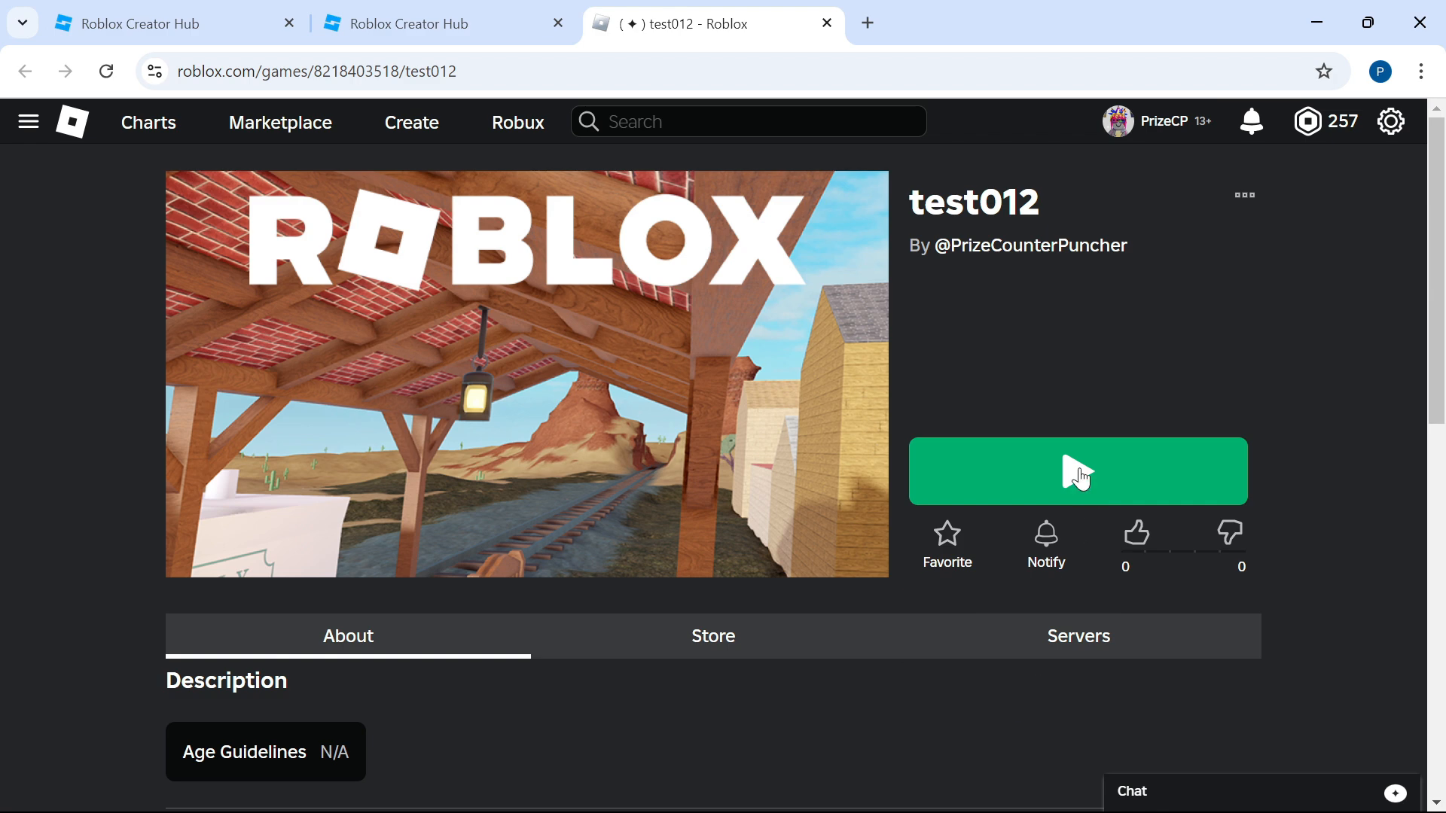
Step: Play test012 in the Roblox player, wait for the prompt, then leave the experience
left_click(1077, 471)
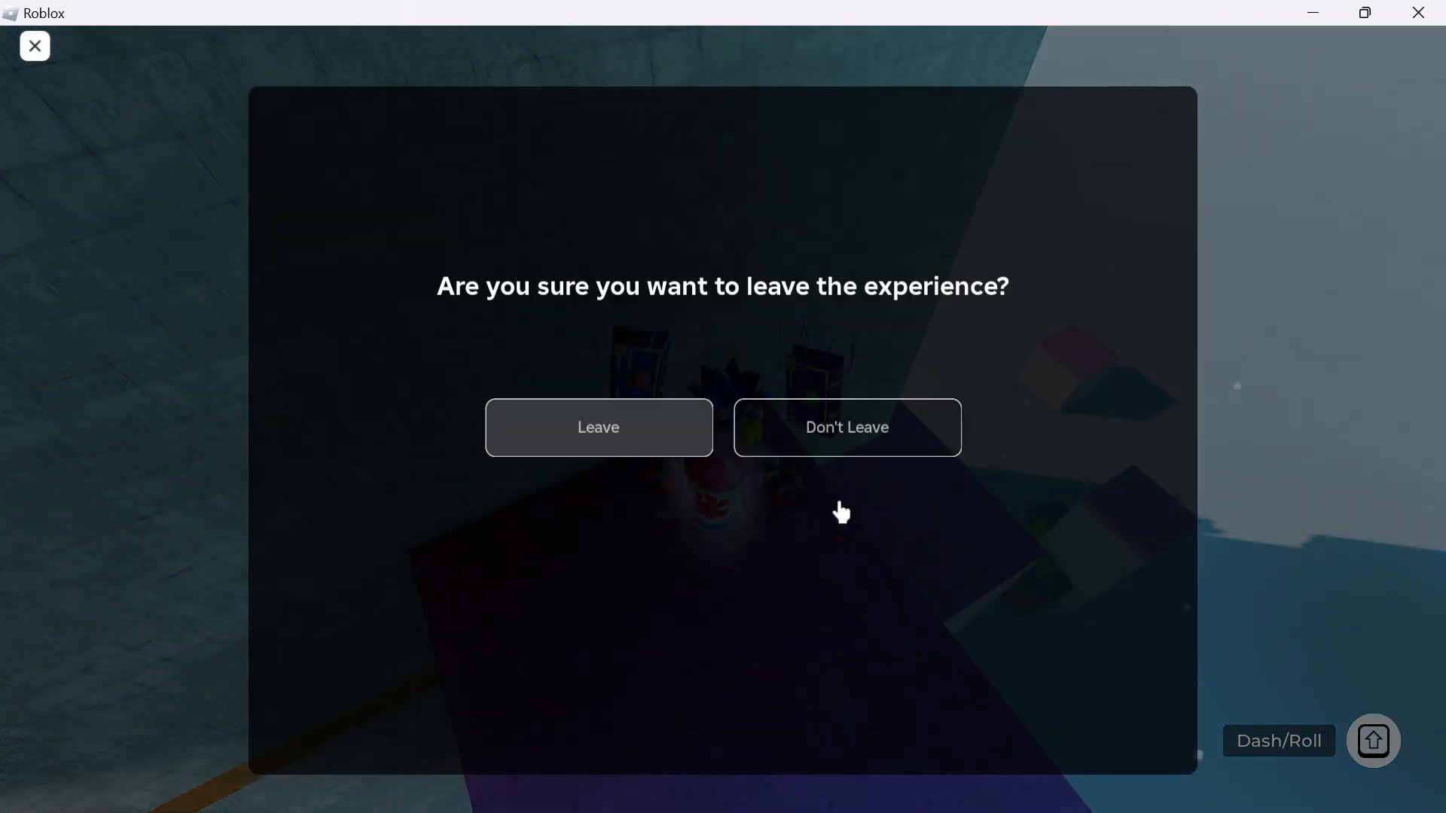
left_click(598, 427)
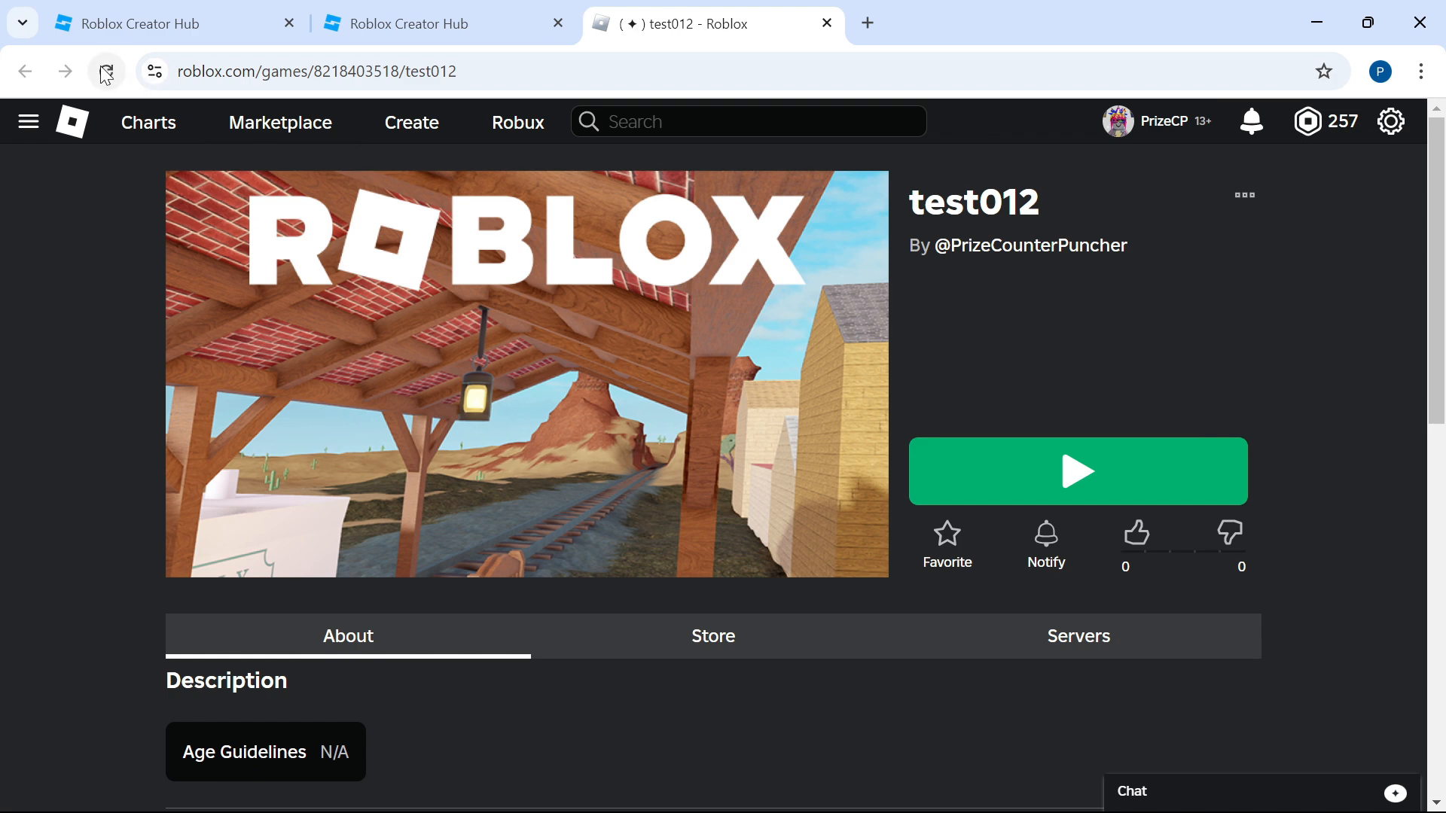
Step: Reload the test012 game page so it shows the Favorited star
left_click(945, 540)
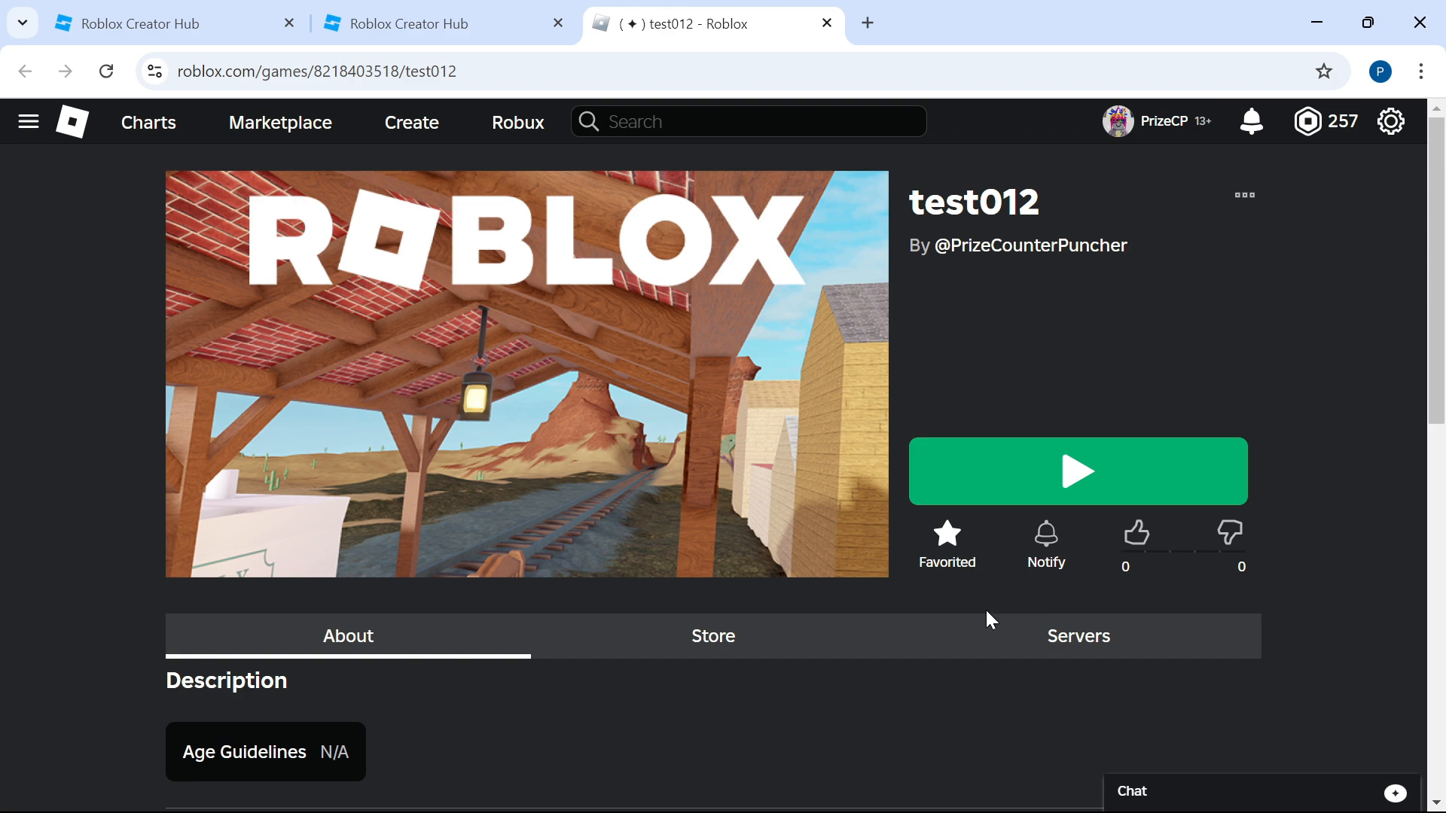
mouse_move(994, 600)
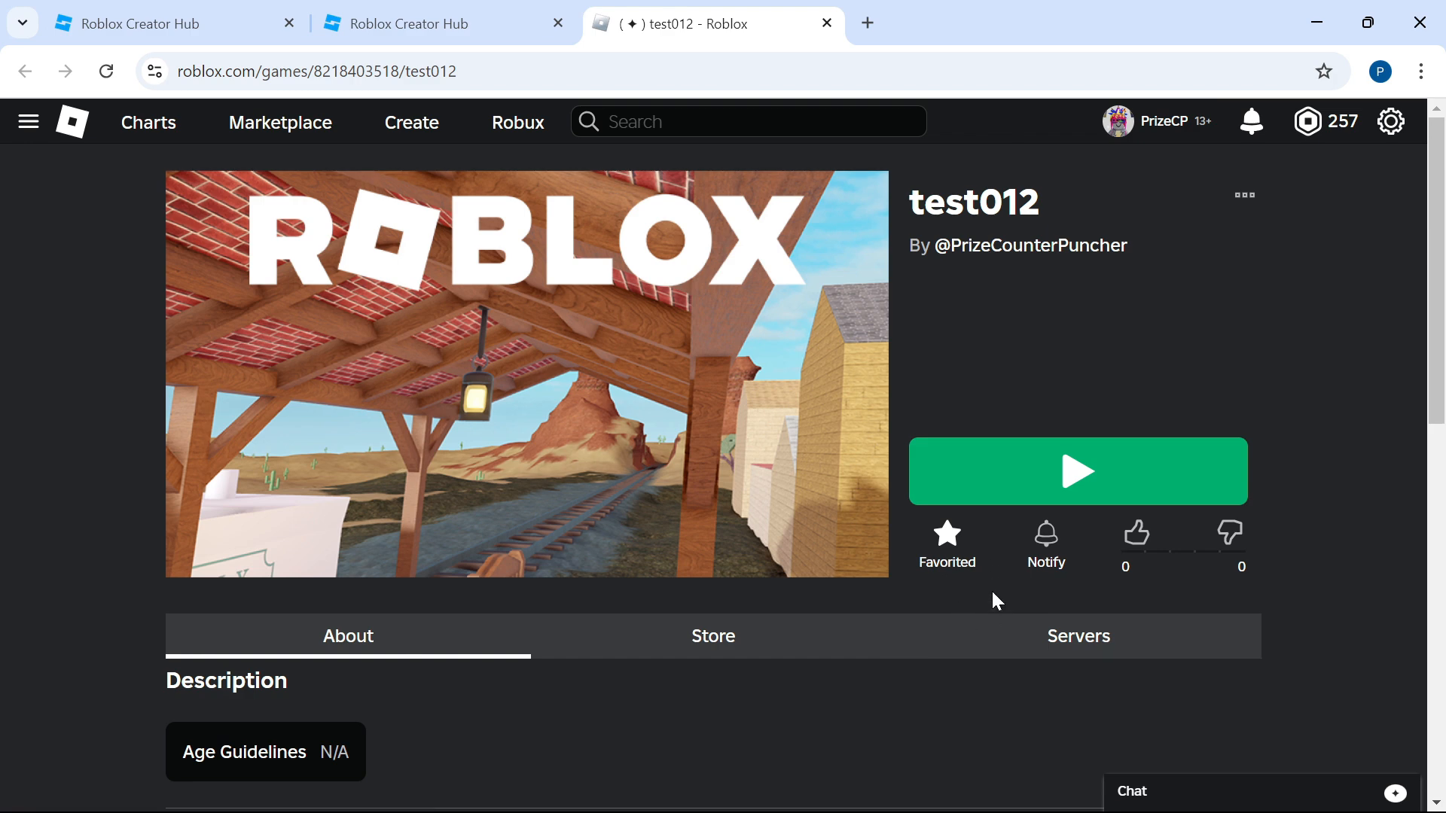